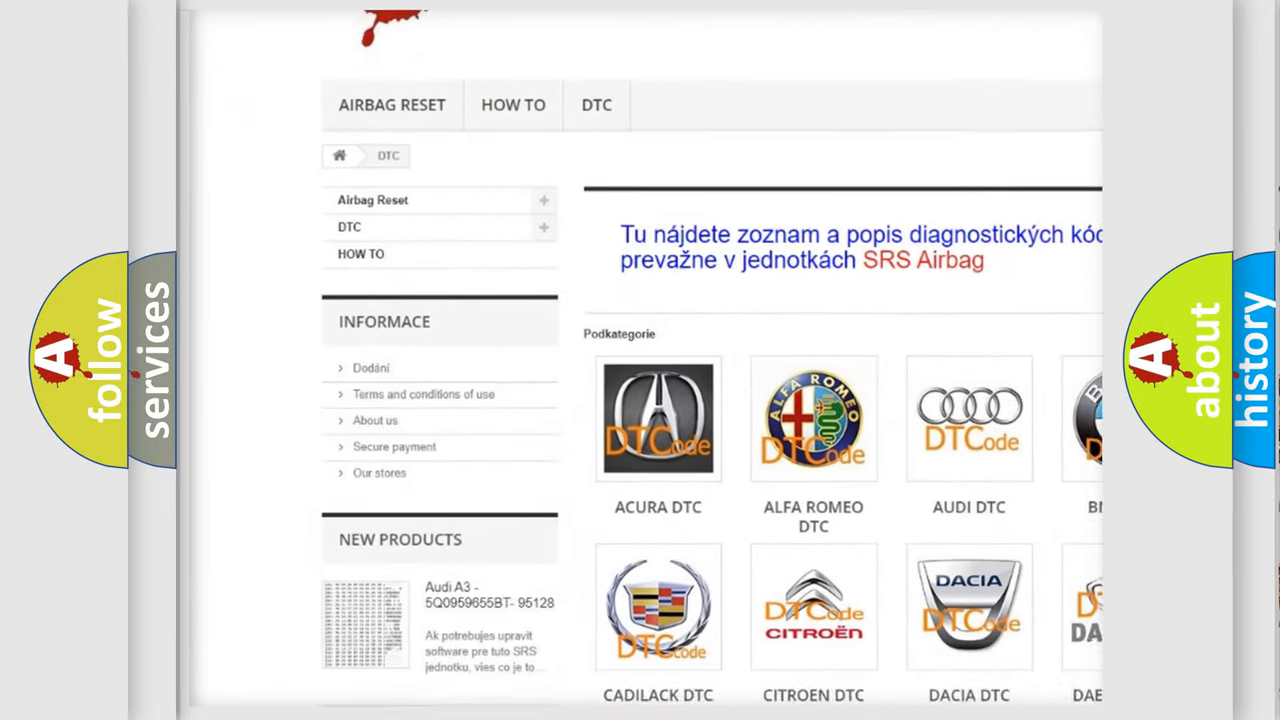
{"action": "scroll", "scroll_direction": "down", "scroll_amount": 3}
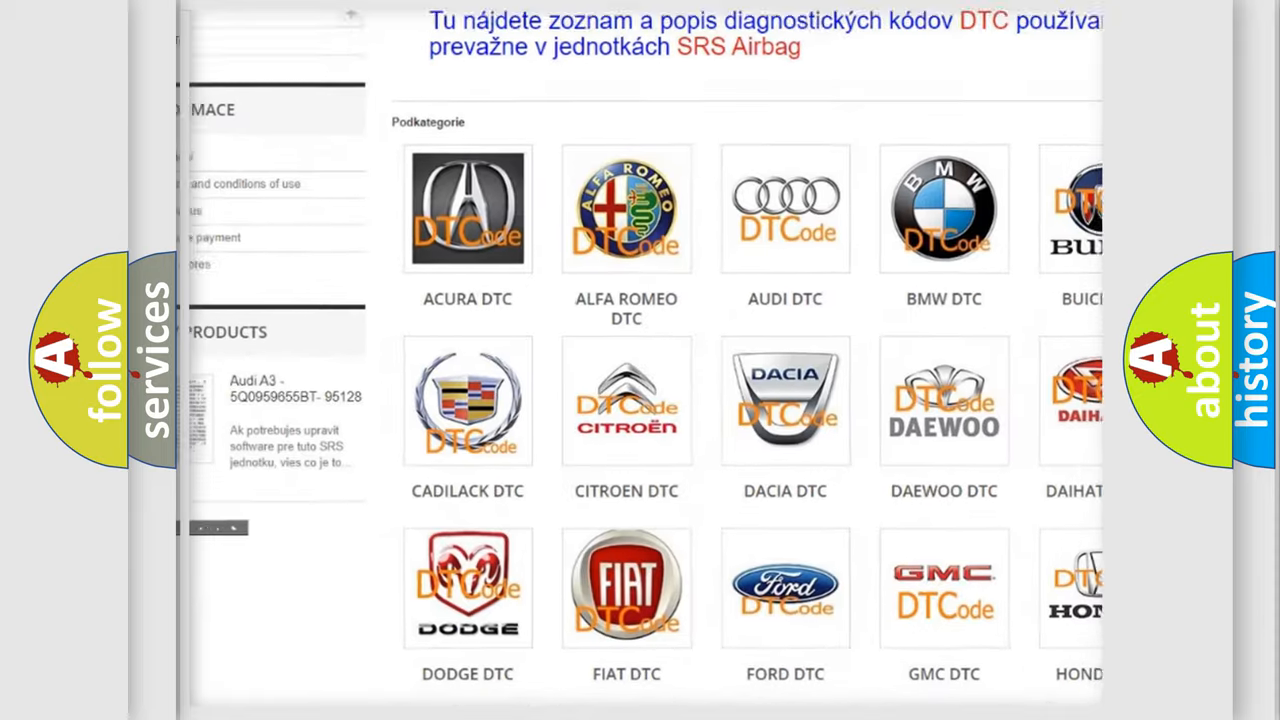
{"action": "scroll", "scroll_direction": "down", "scroll_amount": 3}
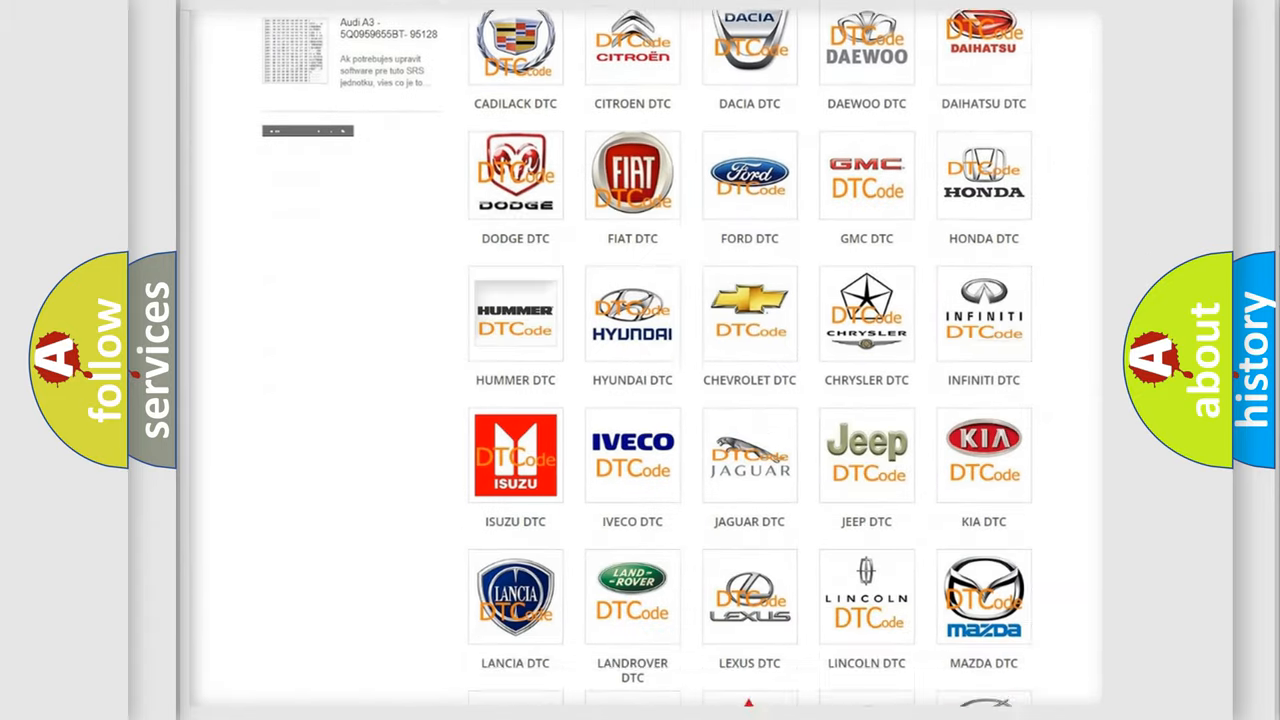
{"action": "scroll", "scroll_direction": "down", "scroll_amount": 3}
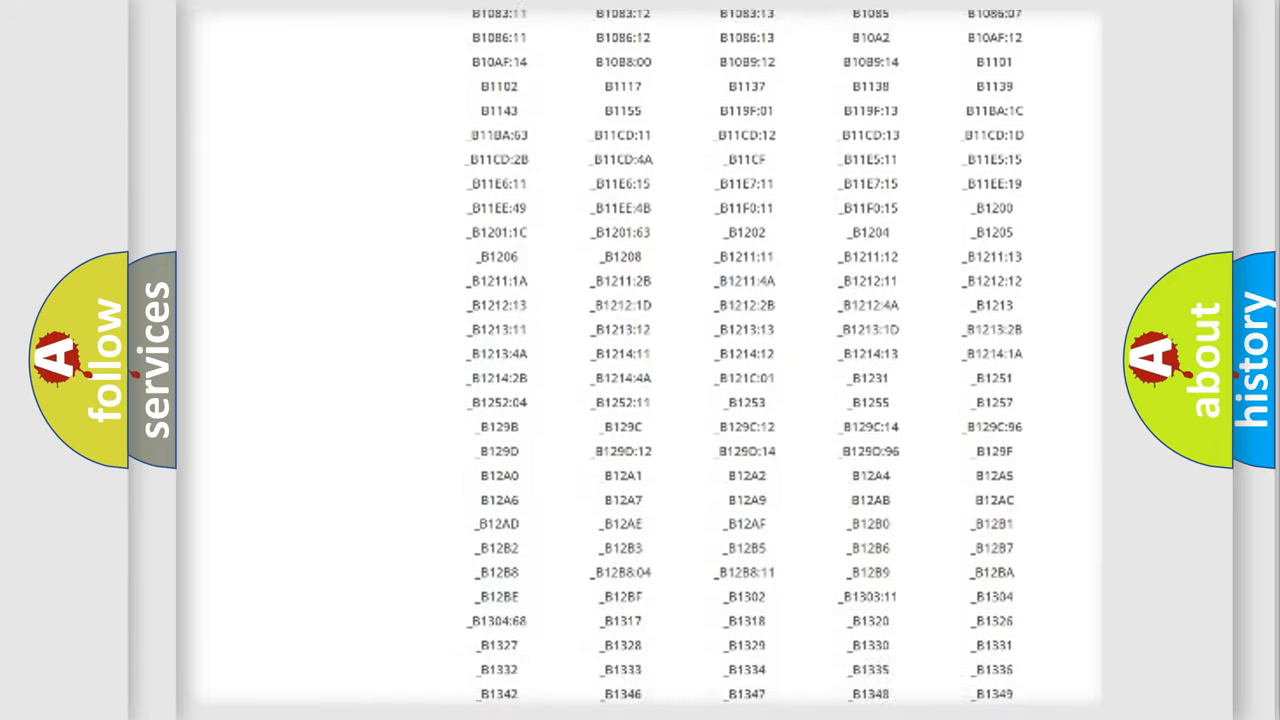
{"action": "scroll", "scroll_direction": "down", "scroll_amount": 3}
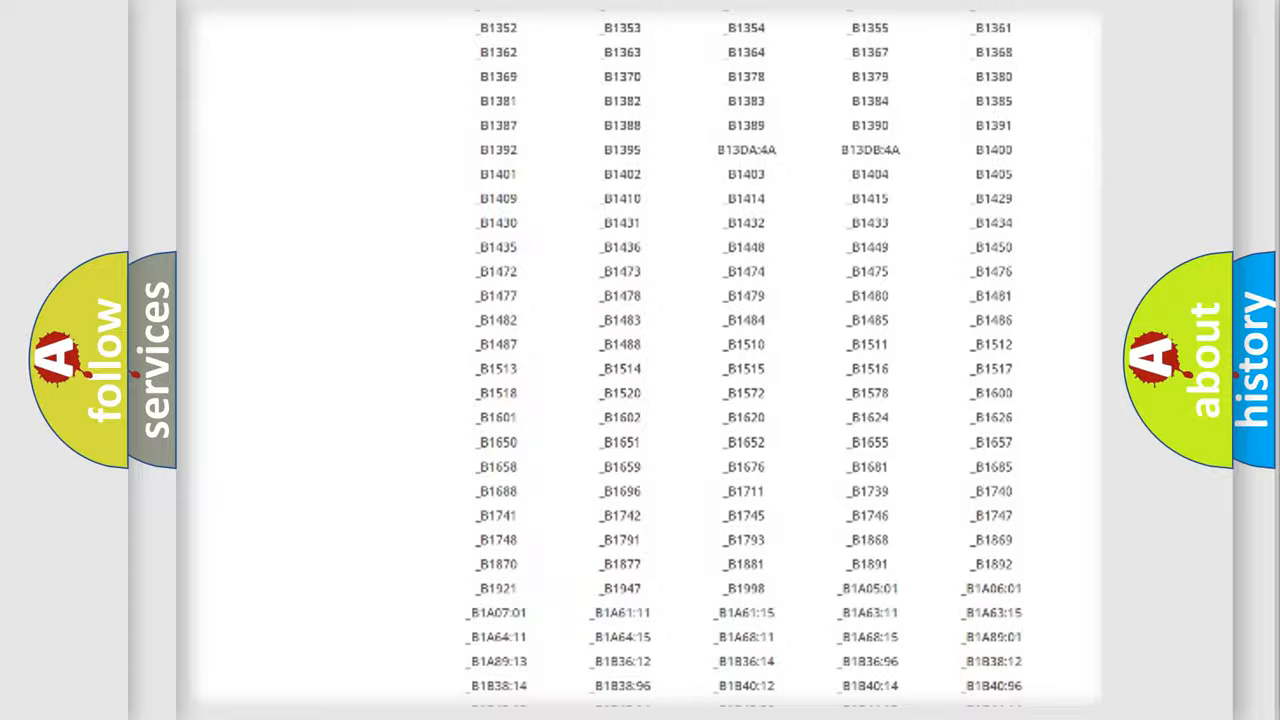